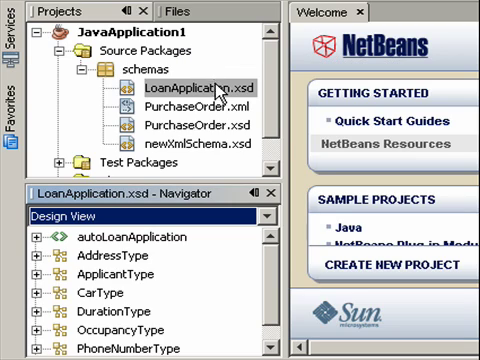
mouse_move(231, 152)
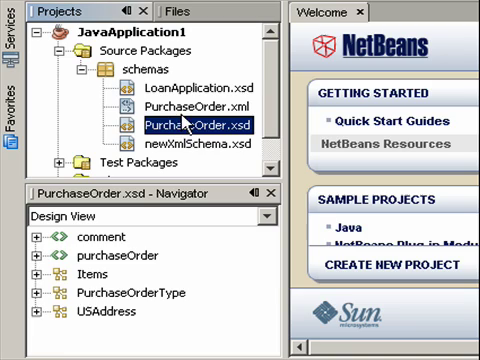
Show LoanApplication.xsd's outline in the Navigator and switch it to Schema View.
left_click(160, 86)
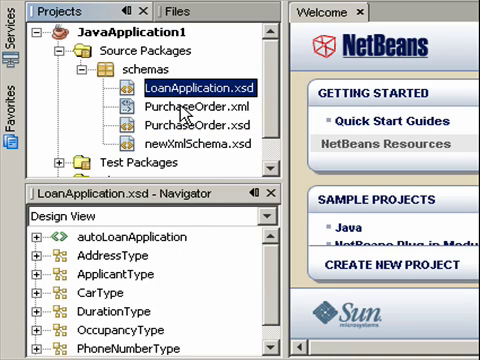
mouse_move(185, 222)
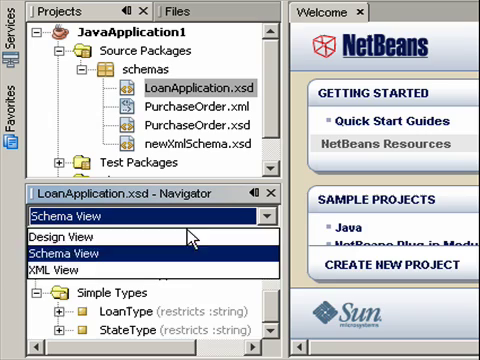
left_click(62, 236)
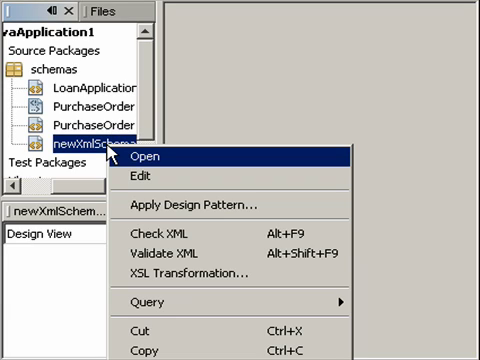
Open newXmlSchema.xsd in the editor and display it in the Design layout.
left_click(160, 157)
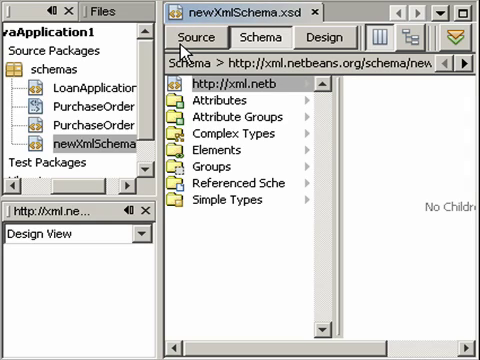
mouse_move(263, 40)
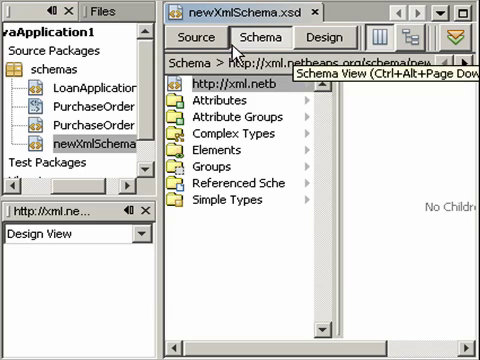
left_click(197, 35)
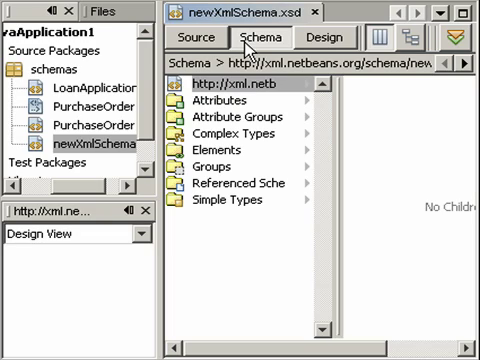
mouse_move(327, 37)
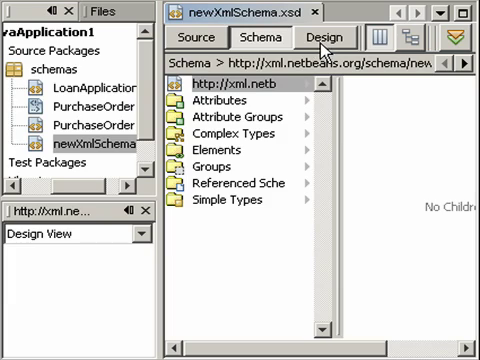
left_click(326, 36)
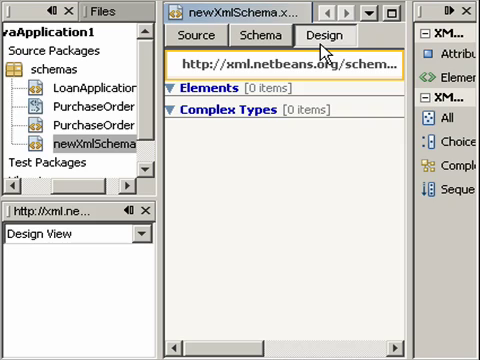
mouse_move(450, 42)
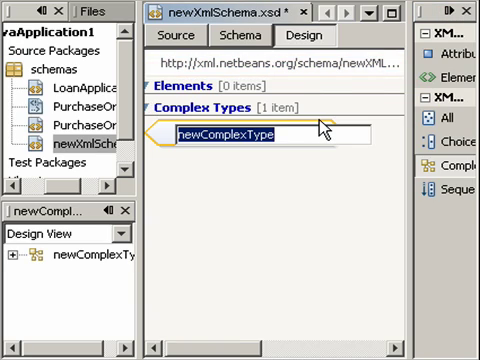
Create complex type AddressType with sequence elements name, street and city.
type("AddressType")
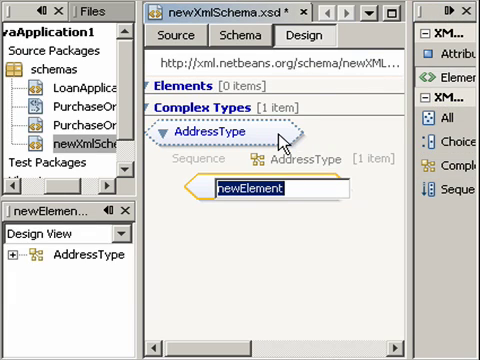
type("name")
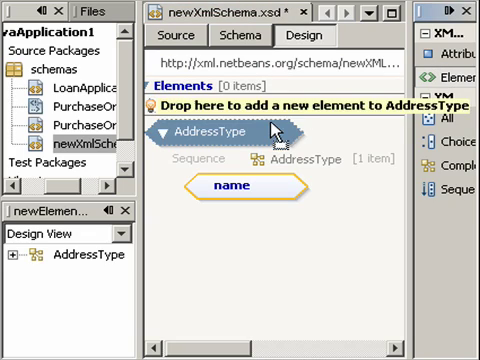
type("street")
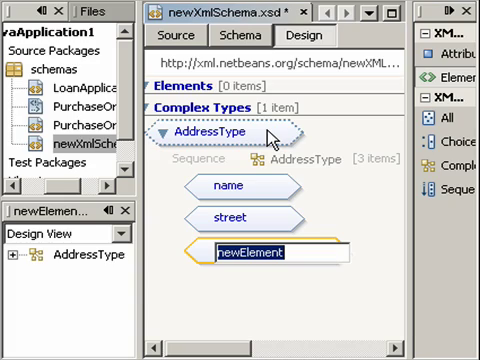
type("city")
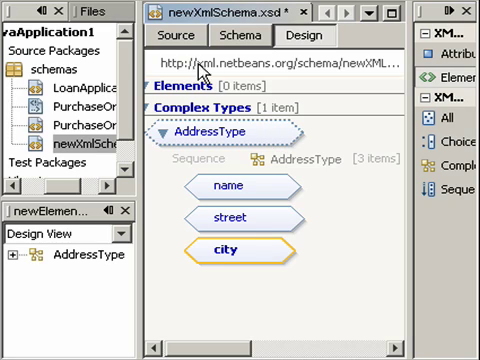
left_click(189, 35)
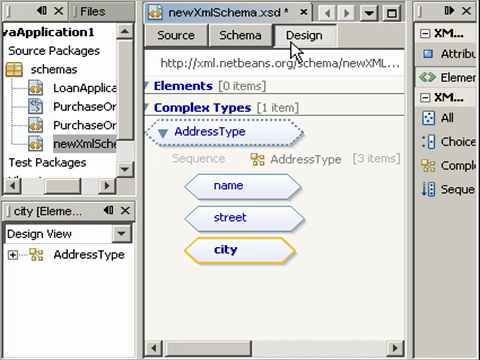
mouse_move(291, 53)
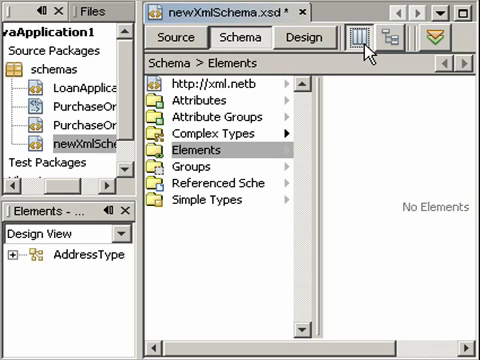
mouse_move(205, 162)
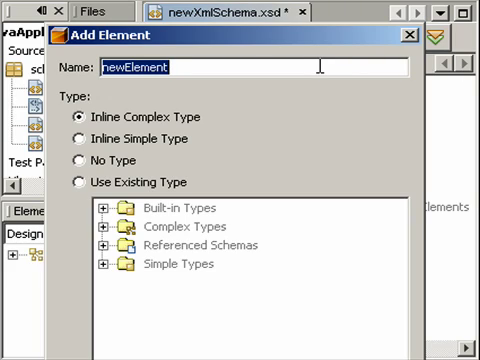
Name the new global element Address, typed as AddressType.
type("A")
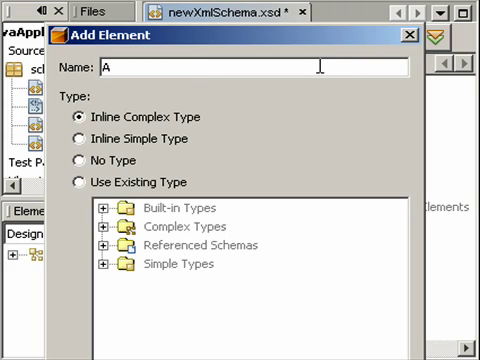
type("ddress")
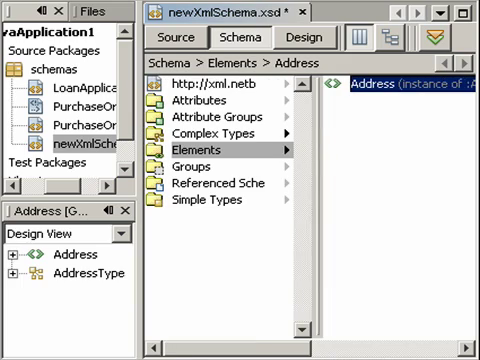
mouse_move(258, 160)
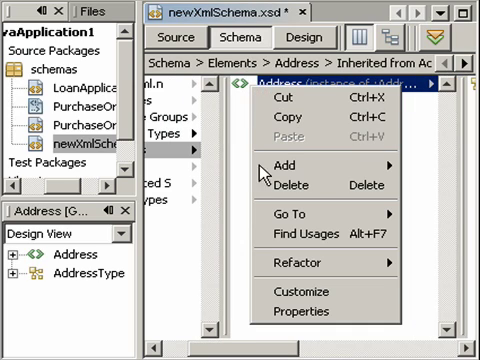
mouse_move(290, 213)
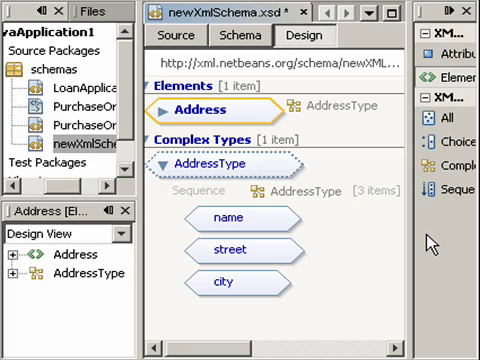
mouse_move(430, 238)
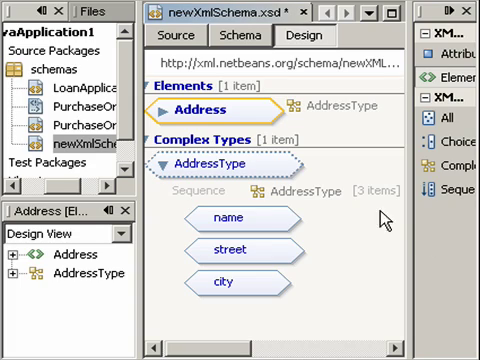
Inspect newXmlSchema.xsd's source, then open LoanApplication.xsd from Projects.
right_click(191, 108)
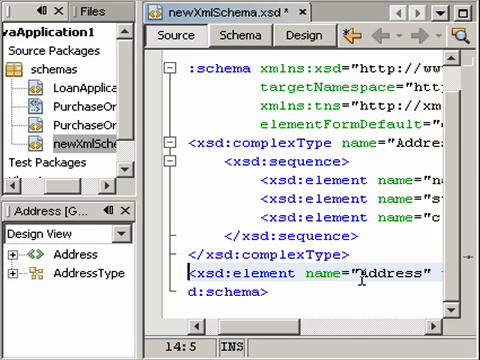
left_click(70, 67)
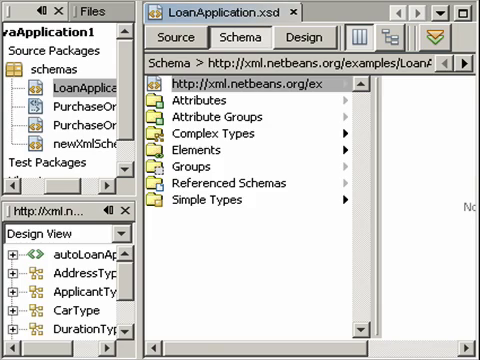
Search LoanApplication.xsd for "Address", highlighting AddressType, ApplicantType and Residence.
type("A")
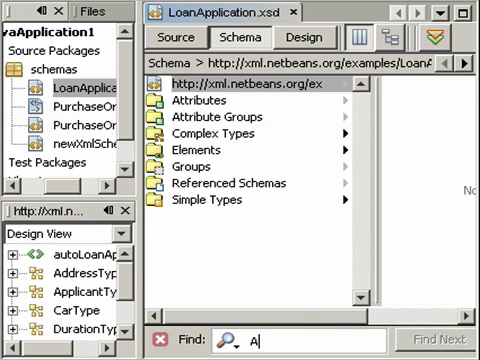
type("ddress")
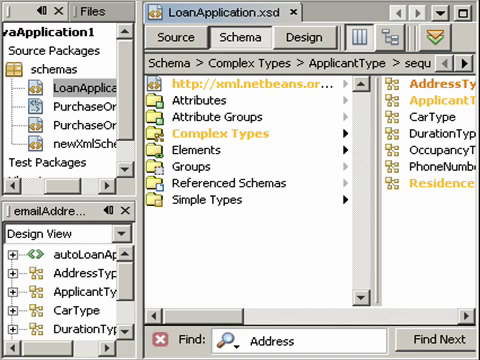
mouse_move(200, 324)
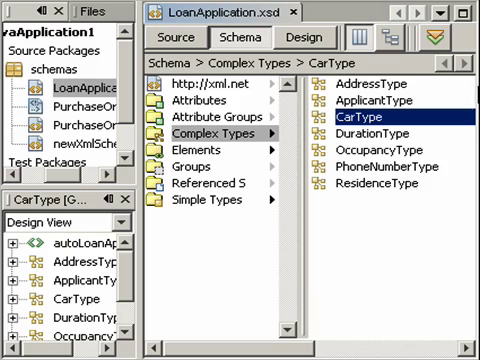
mouse_move(322, 126)
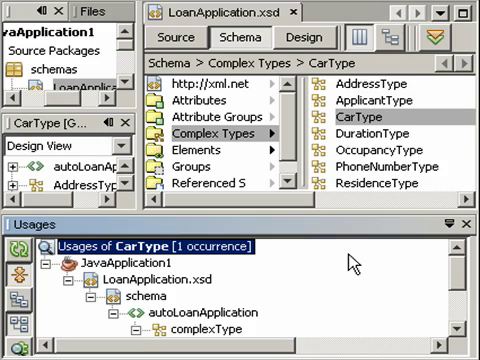
mouse_move(100, 263)
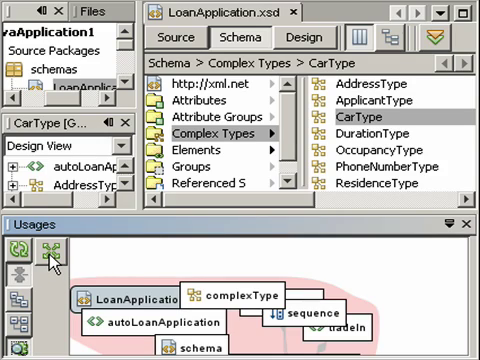
mouse_move(48, 258)
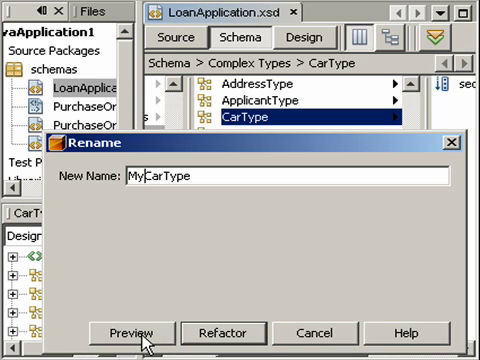
Preview the CarType to MyCarType rename as a side-by-side diff of LoanApplication.xsd.
left_click(130, 333)
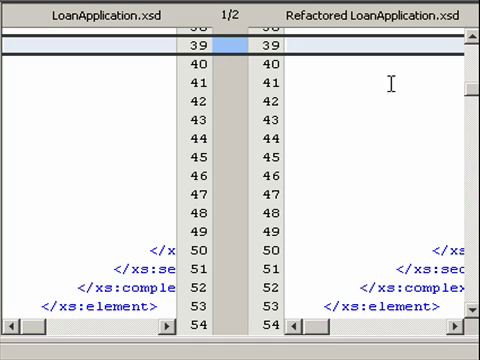
mouse_move(95, 30)
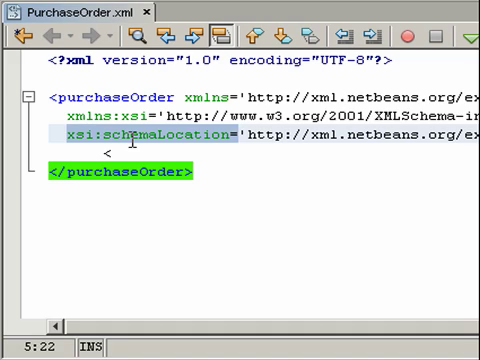
mouse_move(160, 335)
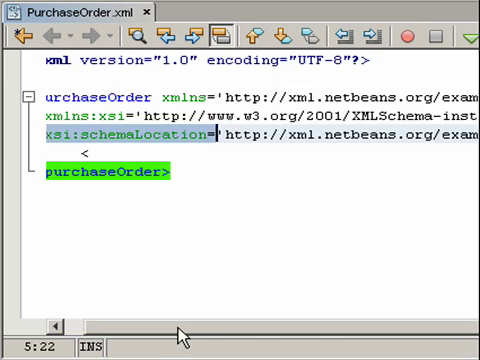
Insert a billTo element inside purchaseOrder using schema-aware completion, auto-closing the tag.
scroll("right", 3)
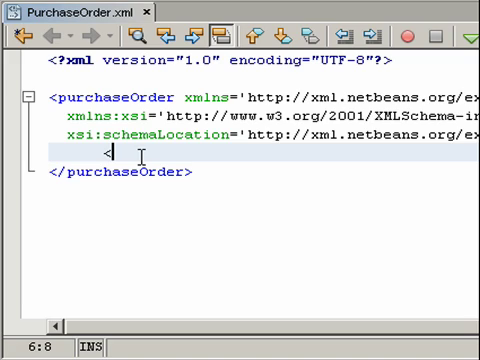
type("<")
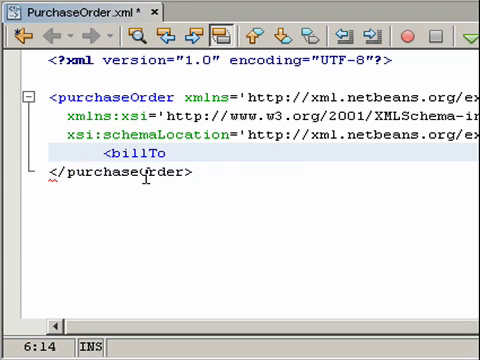
type("></billTo>")
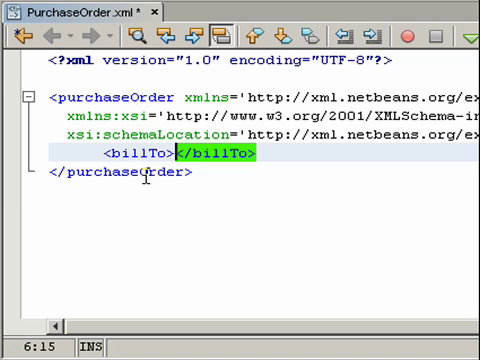